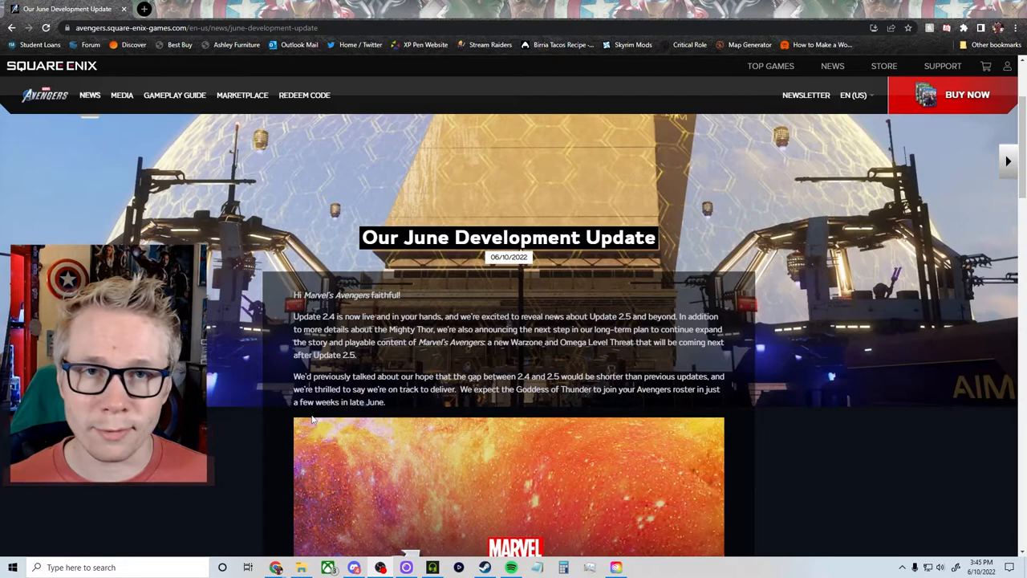
scroll("down", 3)
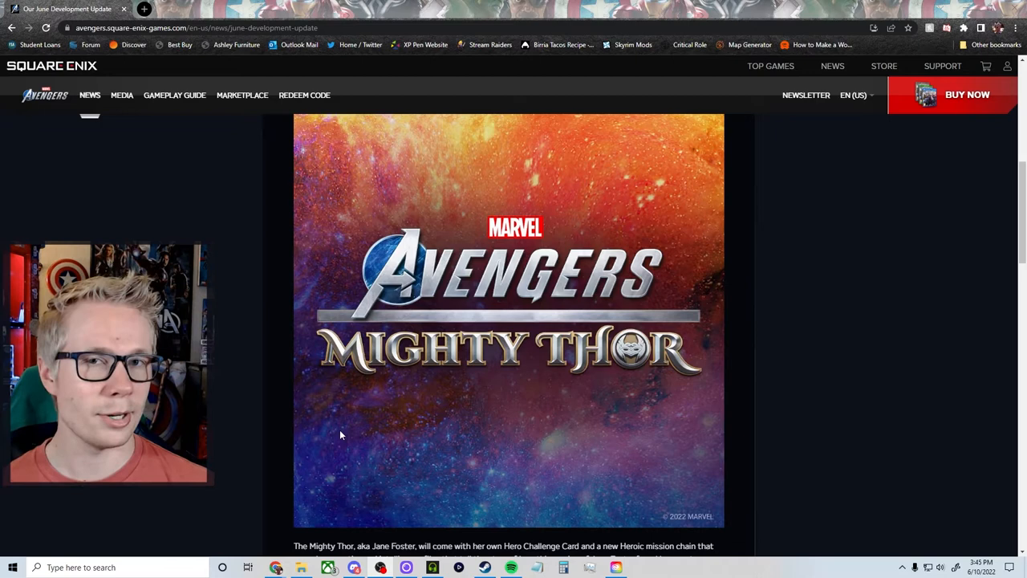
scroll("down", 3)
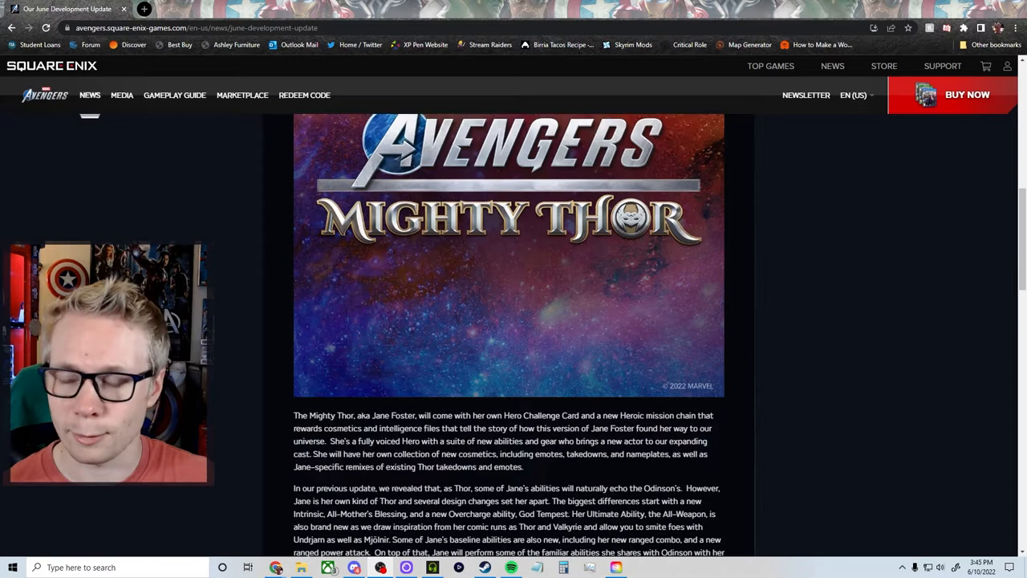
scroll("down", 3)
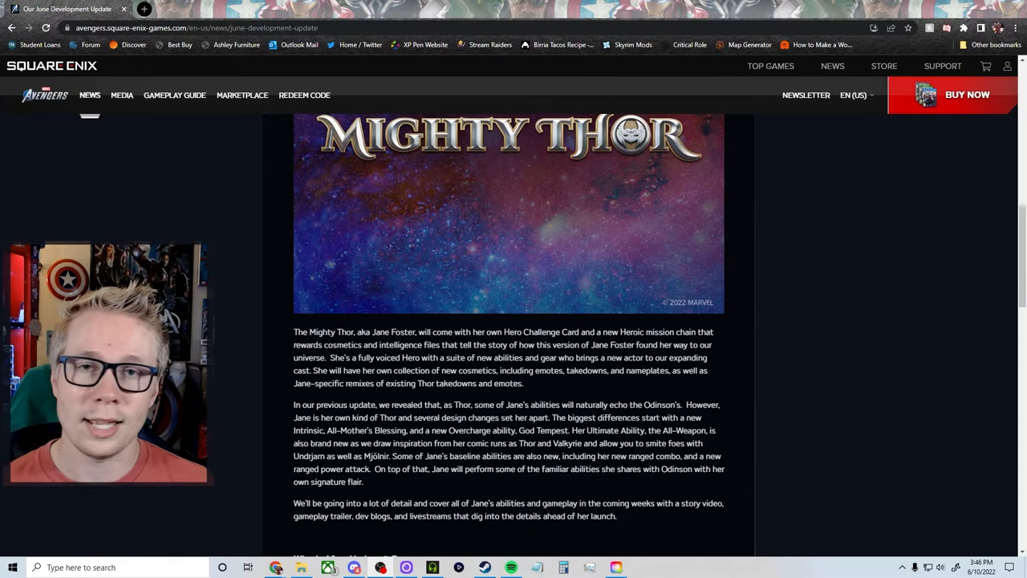
scroll("down", 3)
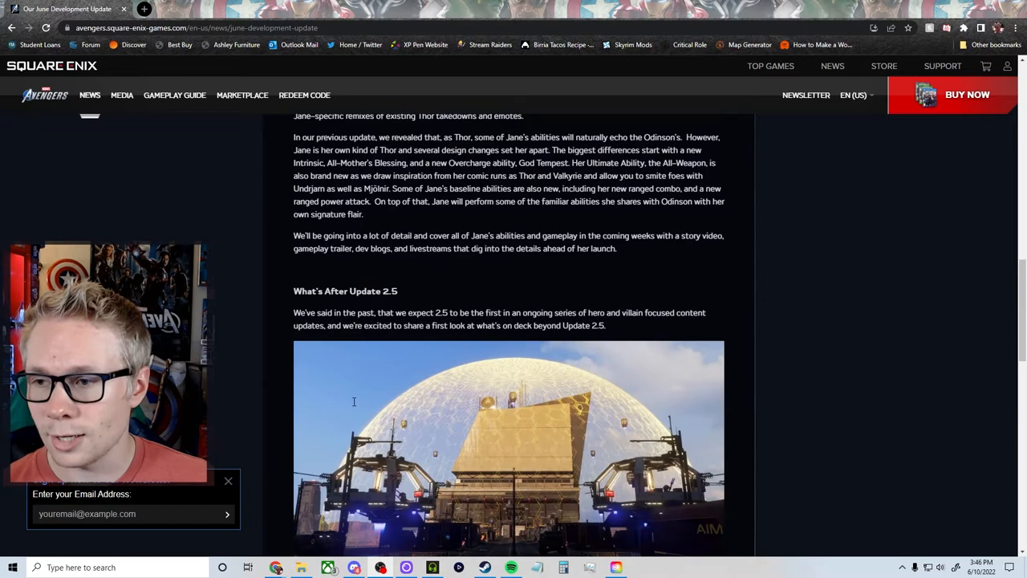
scroll("down", 3)
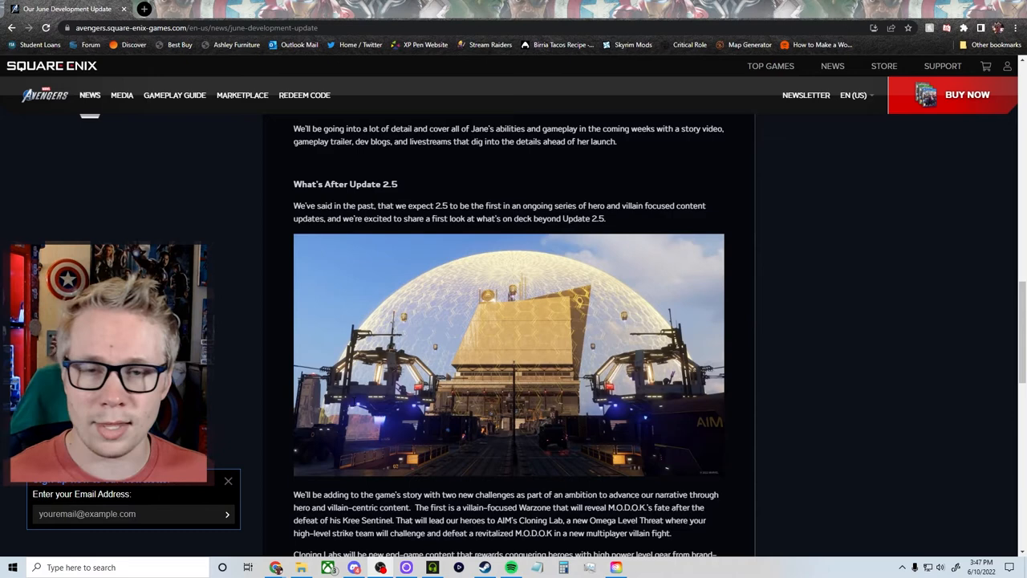
scroll("down", 3)
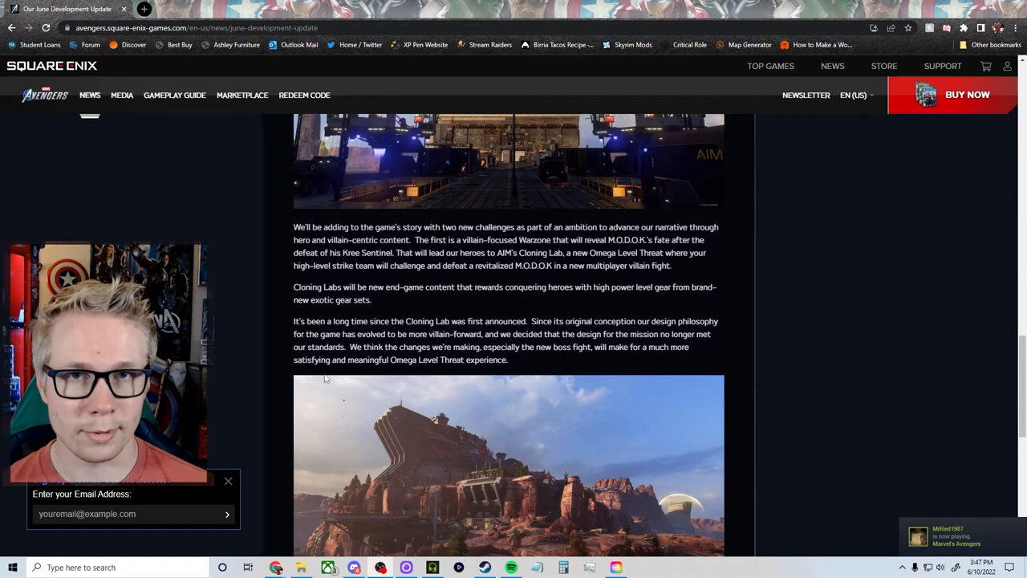
scroll("down", 3)
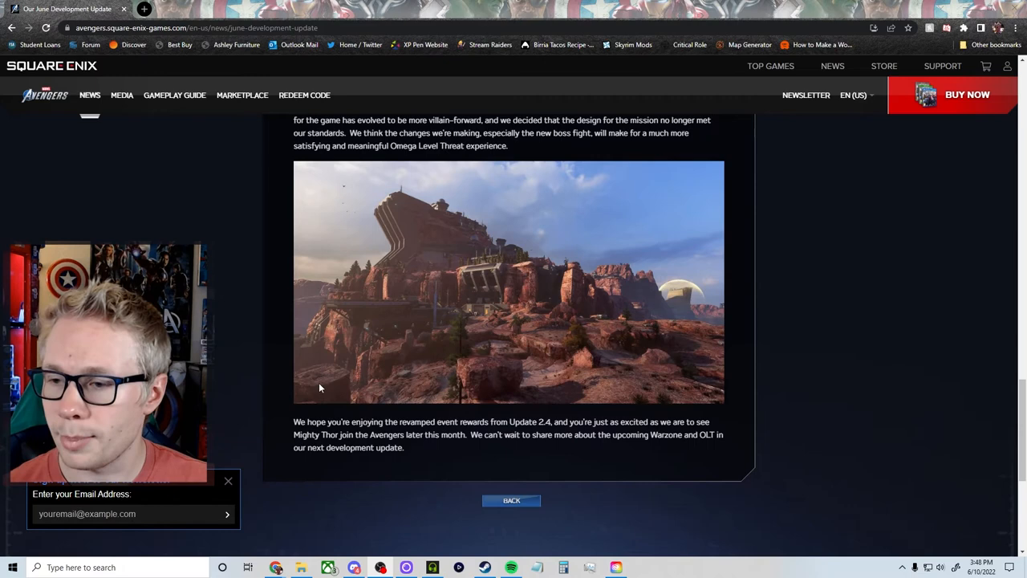